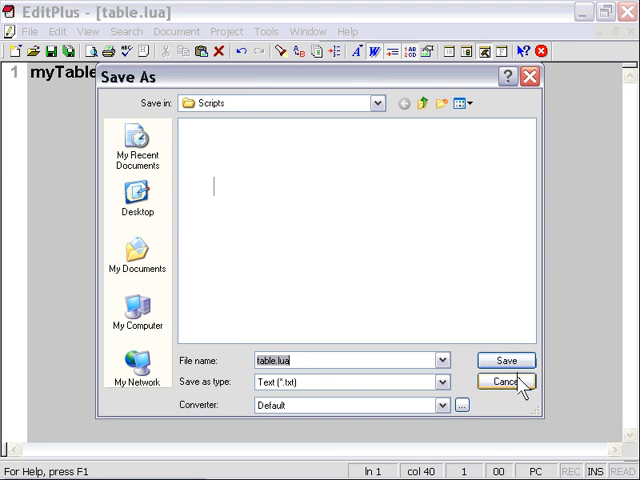
# Save the myTable script as table.lua in the Scripts folder.
pyautogui.click(506, 380)
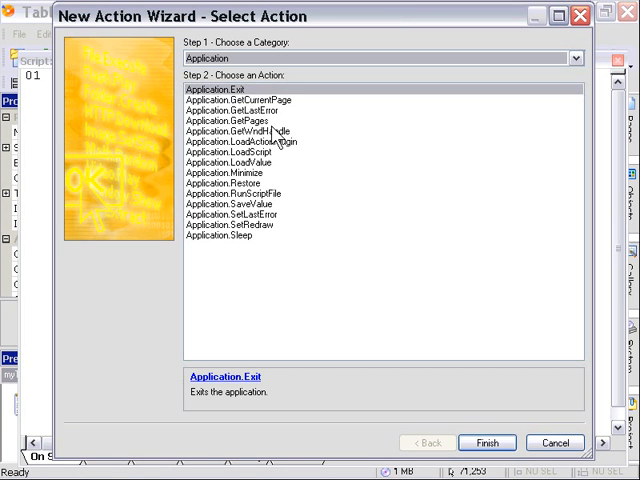
pyautogui.moveTo(284, 200)
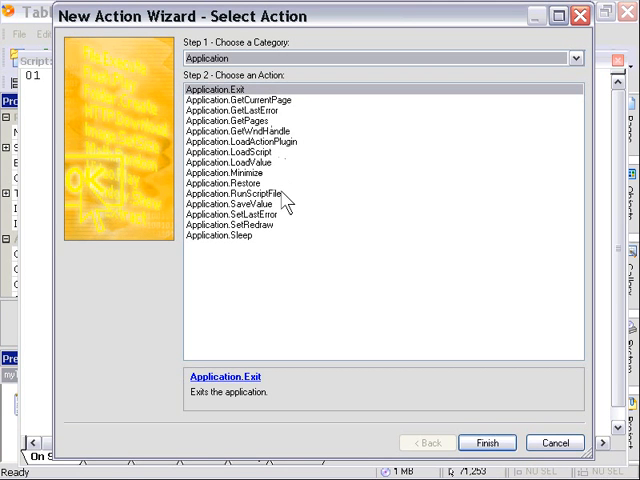
pyautogui.moveTo(260, 160)
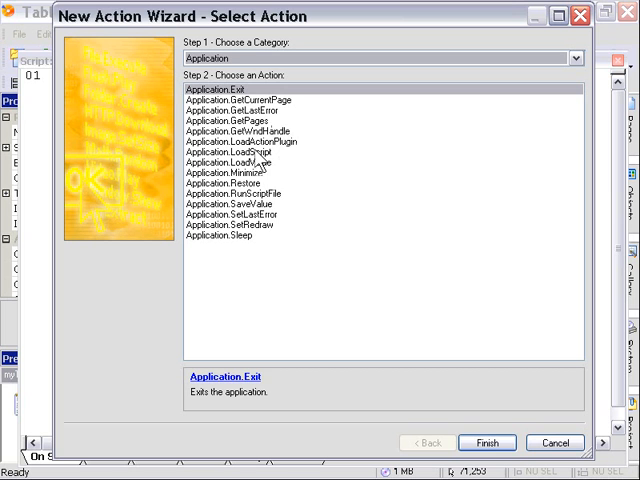
pyautogui.moveTo(288, 204)
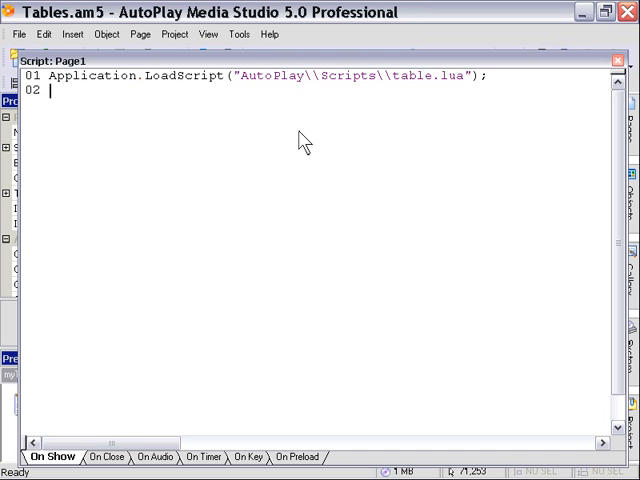
# Write Dialog.Message("", myTable[2]); as line 02 of the On Show script.
pyautogui.write('dialog.Message();')
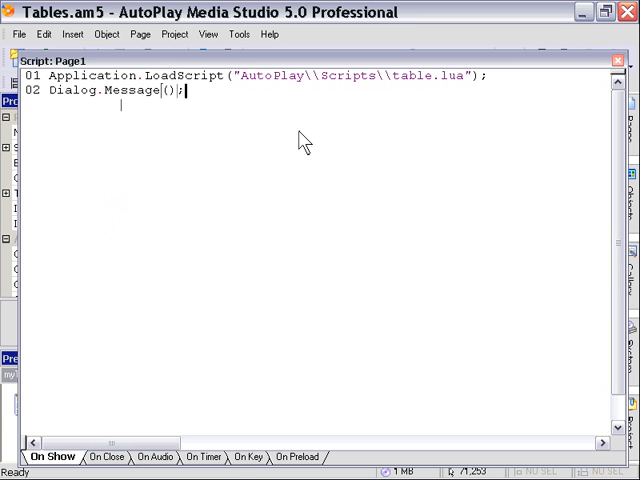
pyautogui.write('"",')
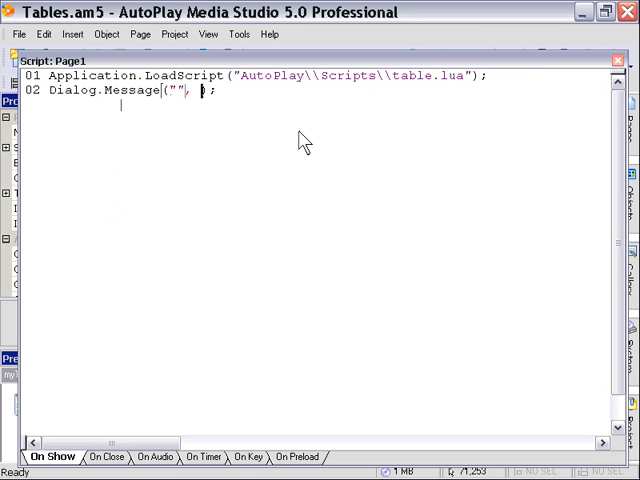
pyautogui.write('myTab')
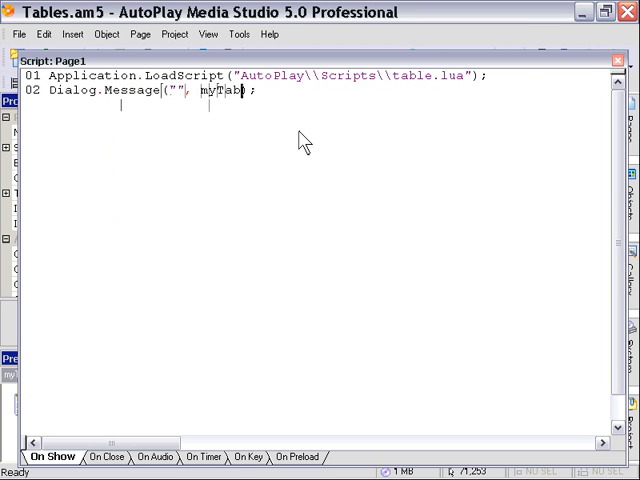
pyautogui.write('le[')
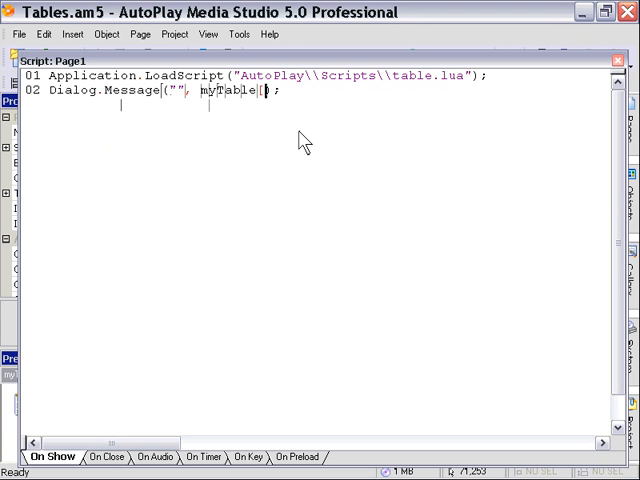
pyautogui.write('2')
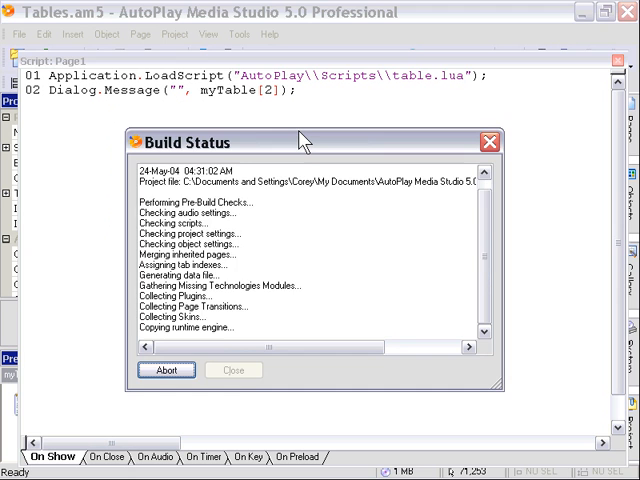
pyautogui.click(234, 370)
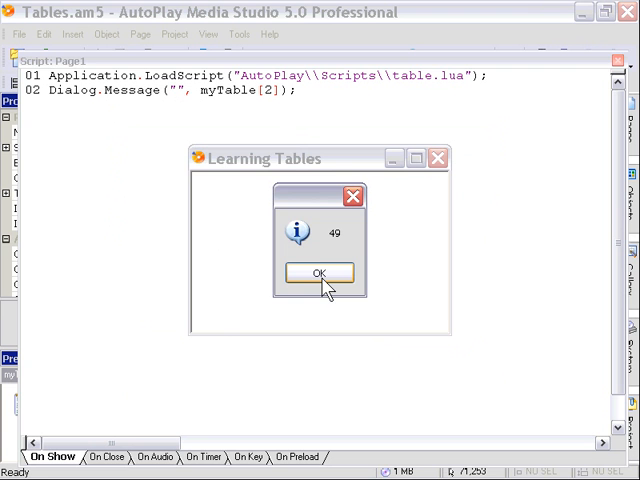
pyautogui.click(318, 272)
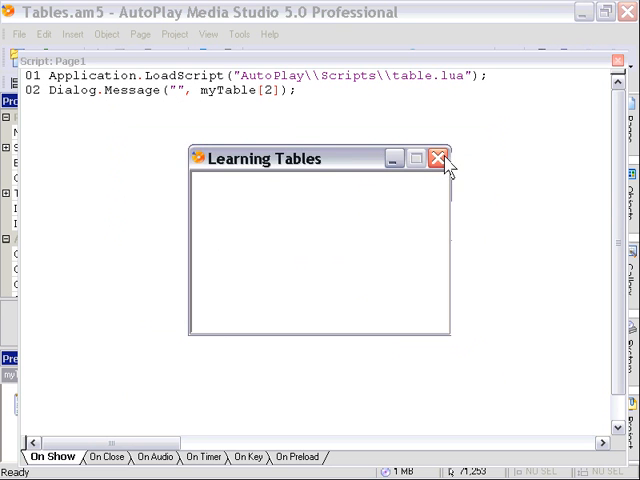
pyautogui.click(436, 156)
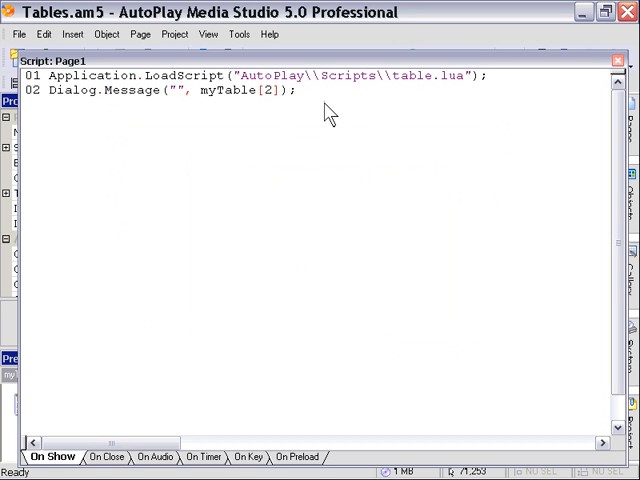
# Delete the whole On Show script and browse the TextFile actions in Add Action.
pyautogui.press('ctrl+a')
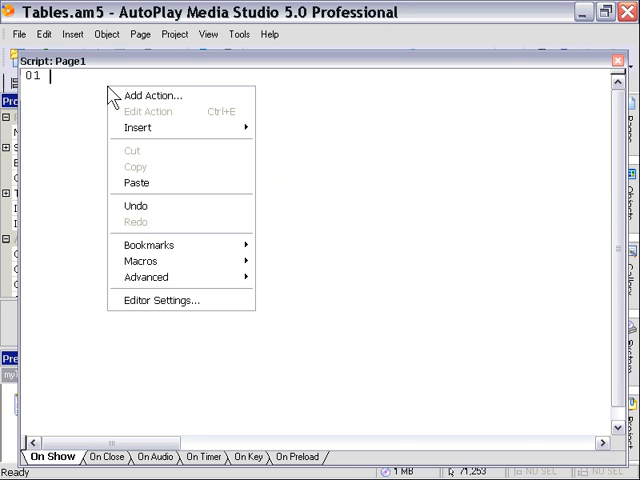
pyautogui.click(152, 96)
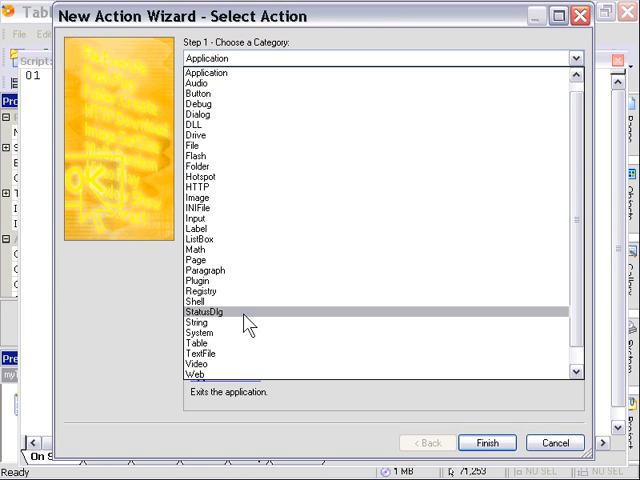
pyautogui.click(196, 352)
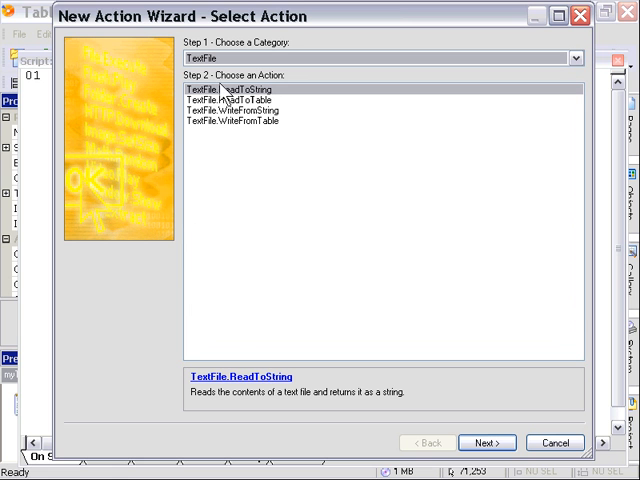
pyautogui.moveTo(284, 128)
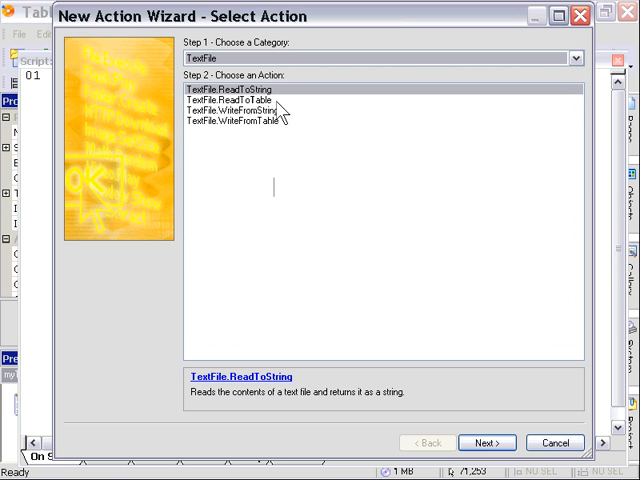
pyautogui.moveTo(424, 304)
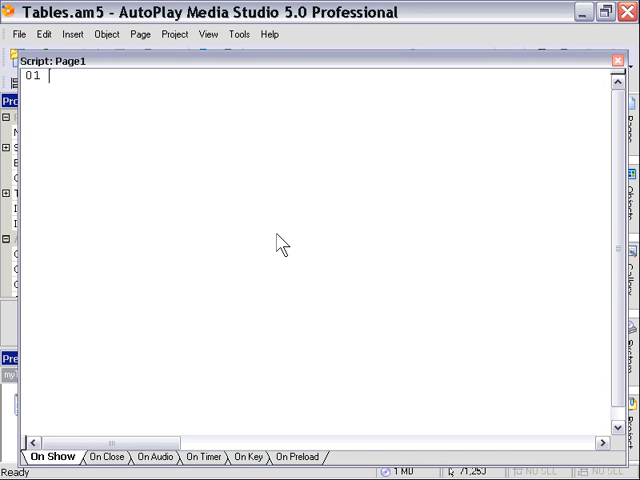
# Write myTable = {1, 4, 51, 66, 90}; as line 01 and start a new line.
pyautogui.write('myTab;')
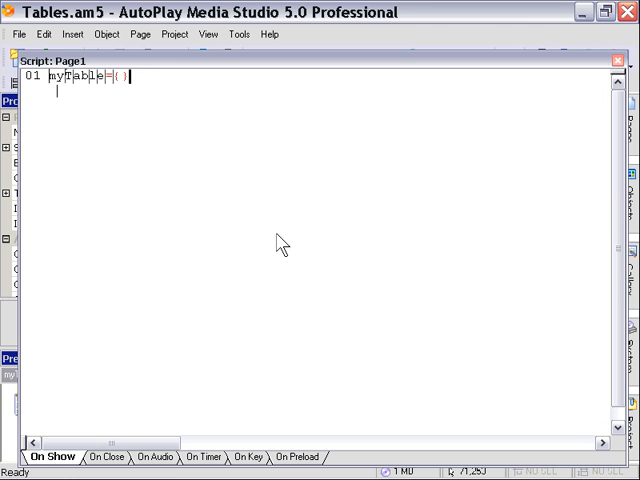
pyautogui.write('1, );')
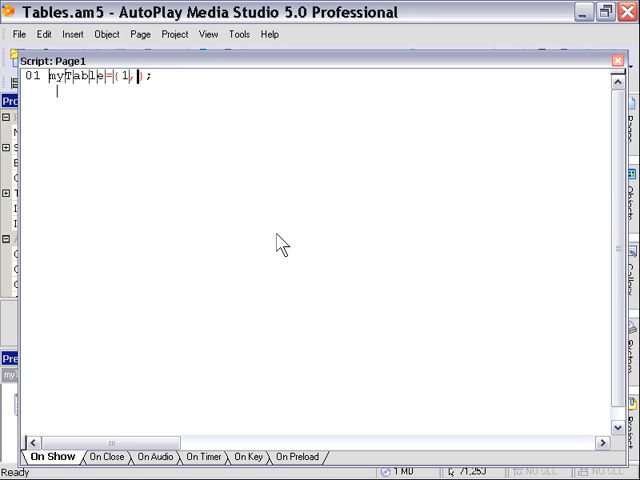
pyautogui.write('4, 51,')
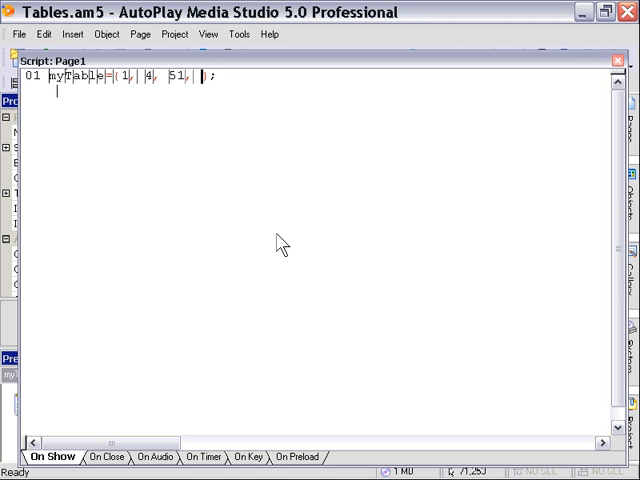
pyautogui.write('66,')
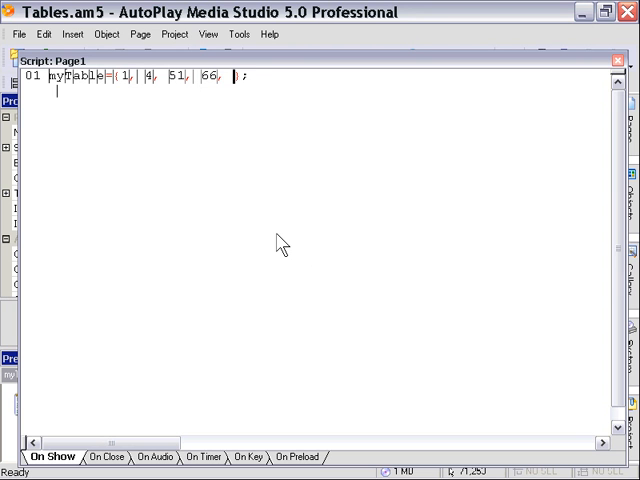
pyautogui.write('90')
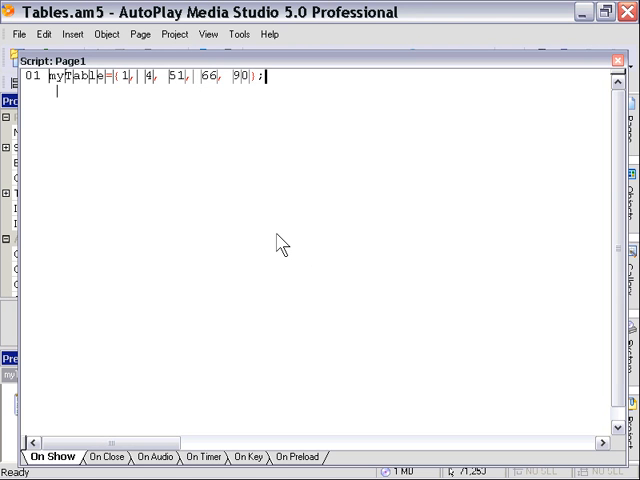
pyautogui.press('Return')
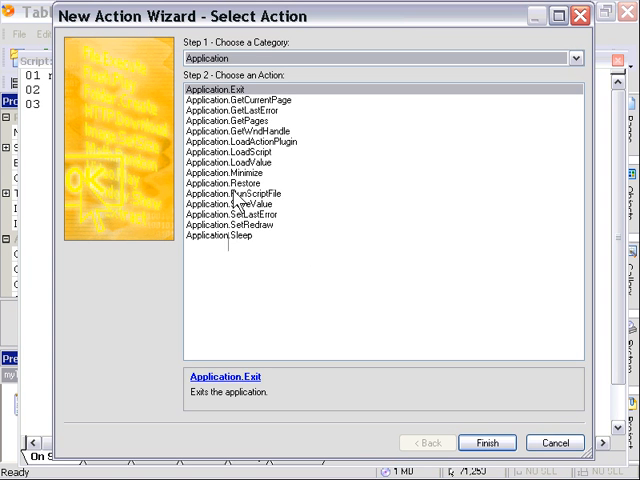
# Choose the TextFile.WriteFromTable action in the New Action Wizard.
pyautogui.click(380, 58)
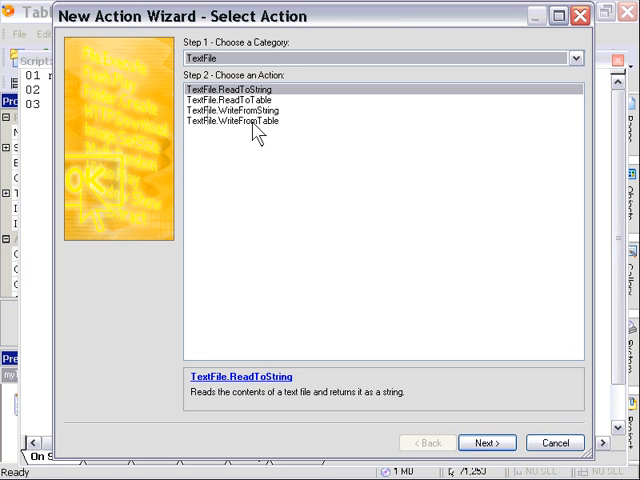
pyautogui.click(248, 120)
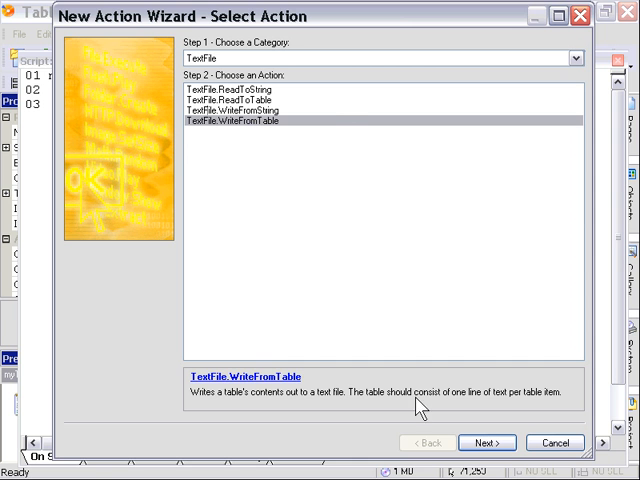
pyautogui.moveTo(340, 128)
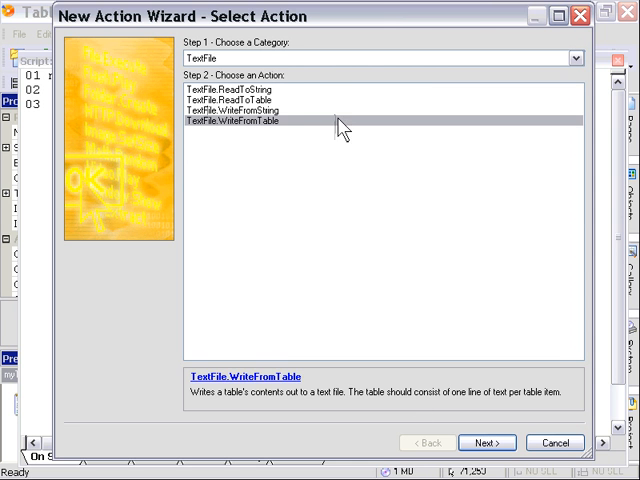
pyautogui.click(488, 442)
pyautogui.write('"AutoPl')
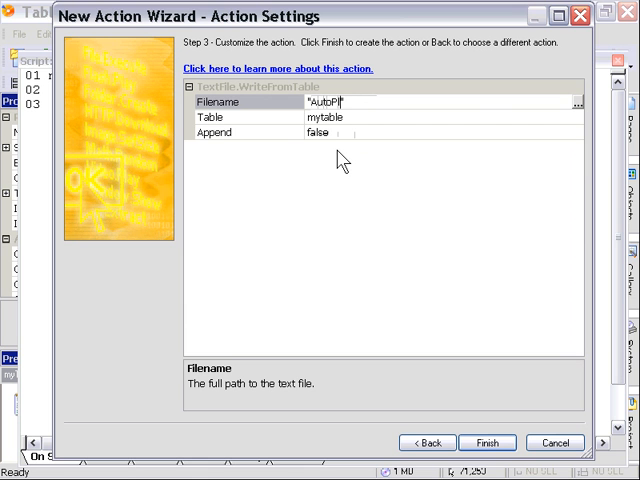
# Set Filename "AutoPlay\\Docs\\myTable.txt" and Table myTable, then finish the action.
pyautogui.write('ay\\\\Docs\\\\my')
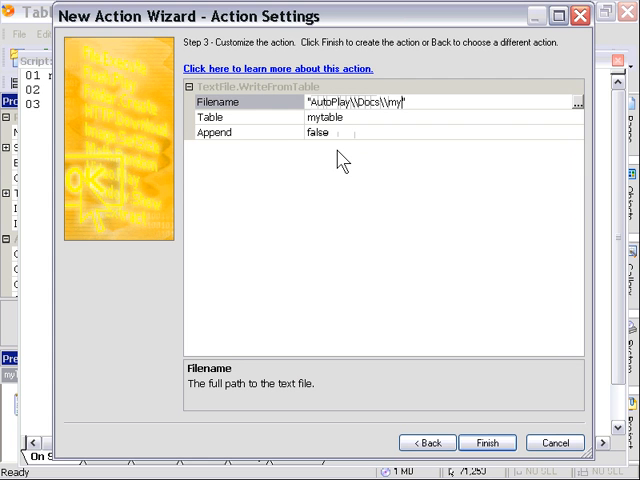
pyautogui.write('Table.txt"')
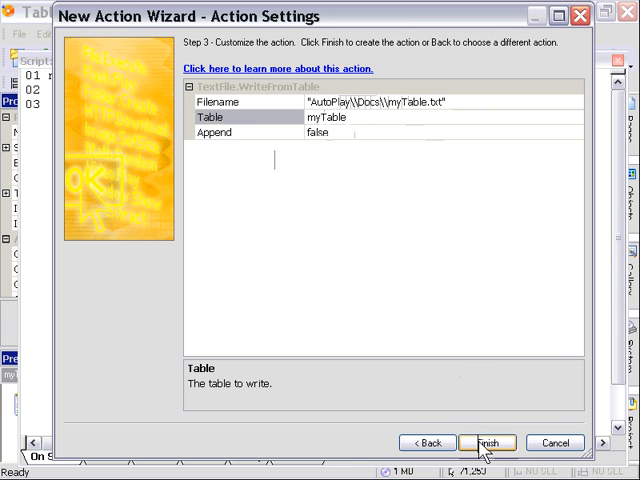
pyautogui.click(488, 442)
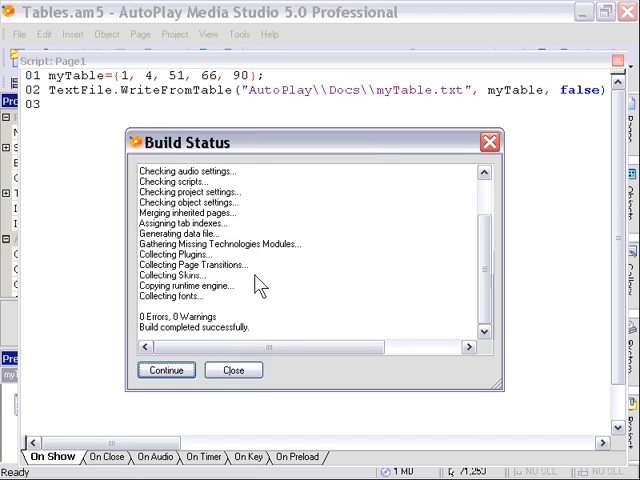
# Run the preview so the script creates myTable.txt, then close the test window.
pyautogui.click(234, 370)
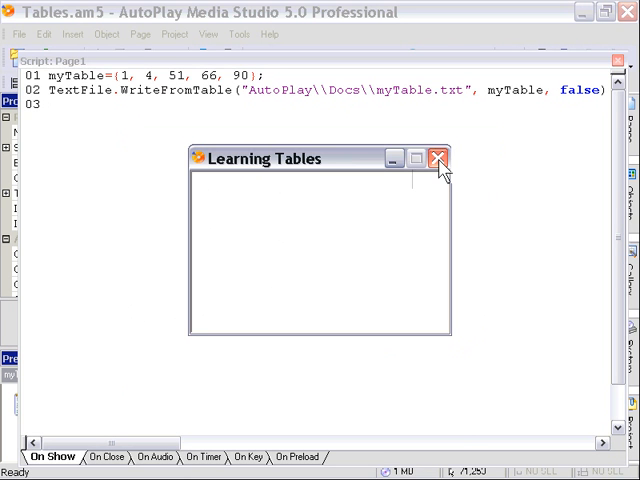
pyautogui.click(434, 158)
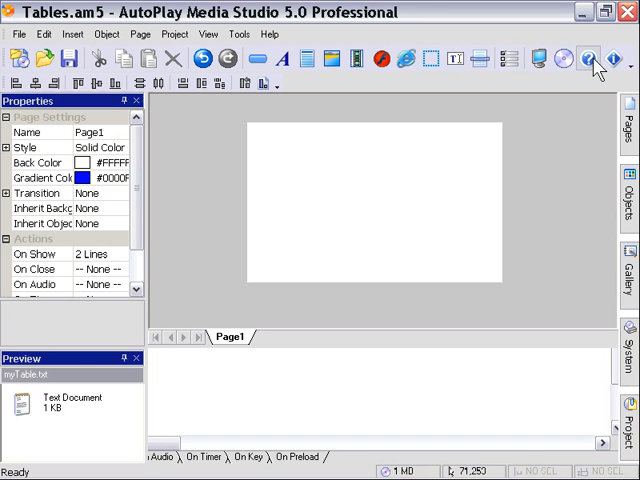
# Show the project's files to verify myTable.txt is listed.
pyautogui.click(596, 56)
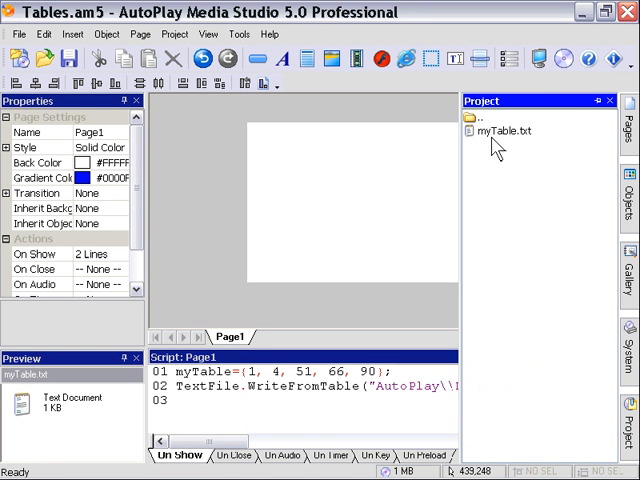
pyautogui.moveTo(504, 148)
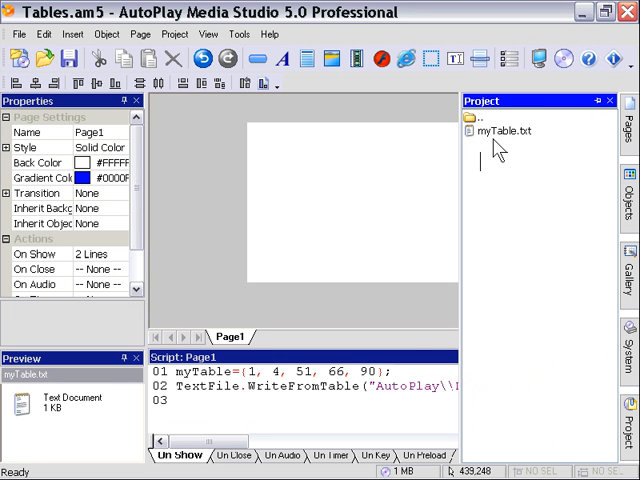
pyautogui.moveTo(416, 348)
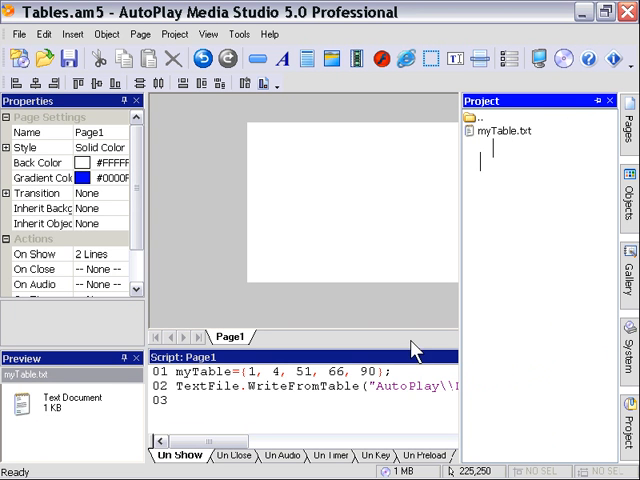
pyautogui.moveTo(530, 140)
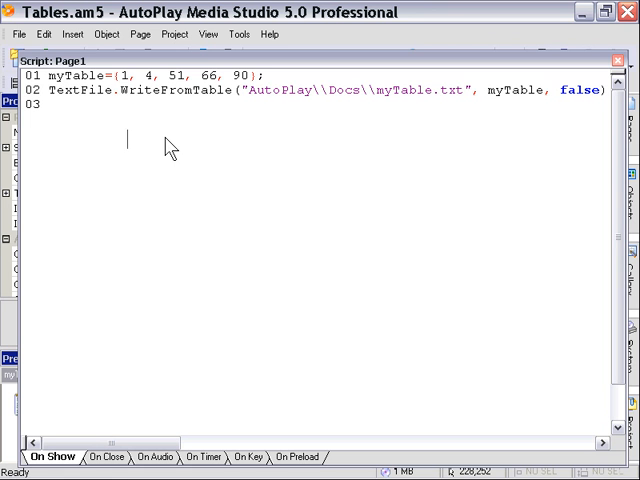
pyautogui.moveTo(58, 122)
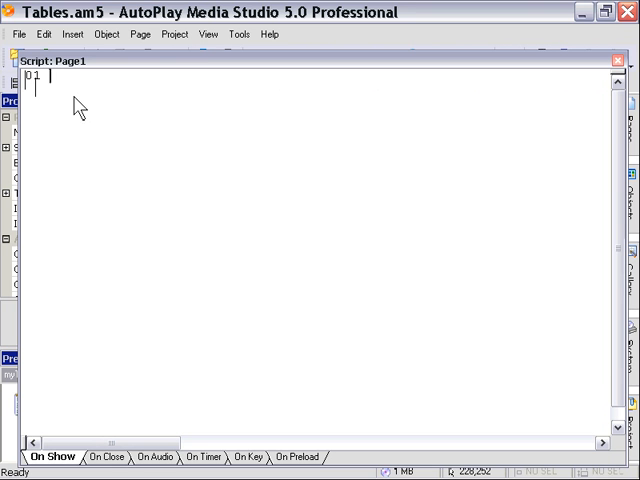
# Start Add Action from the editor's context menu for a new TextFile action.
pyautogui.rightClick(78, 96)
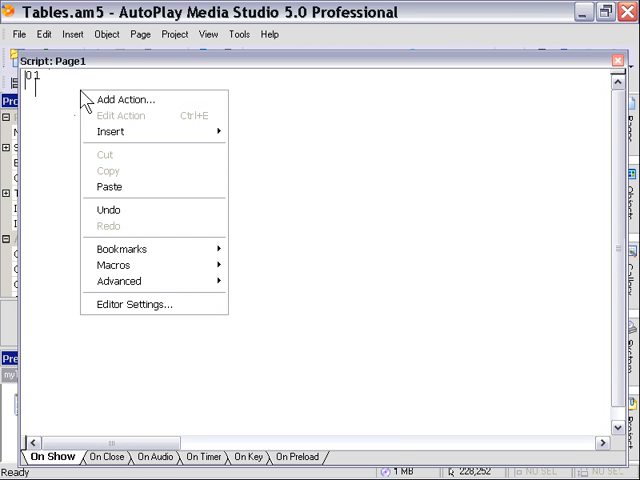
pyautogui.click(120, 100)
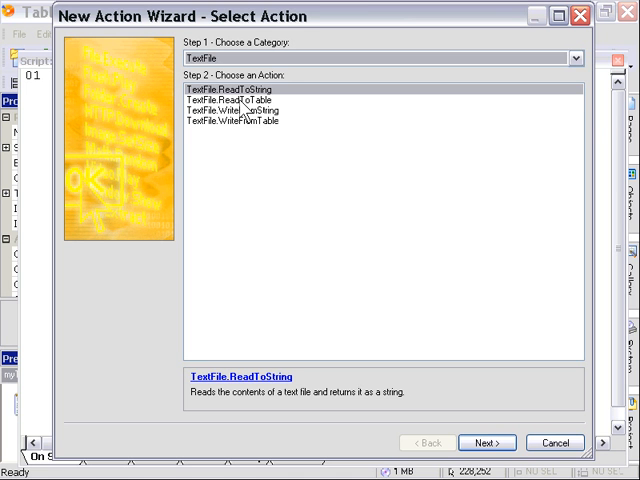
# Add TextFile.ReadToTable("AutoPlay\\Docs\\myTable.txt") with ResultVariable myTable.
pyautogui.click(488, 442)
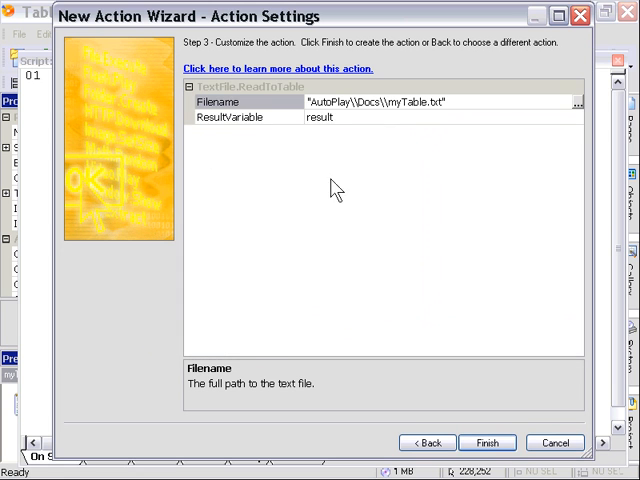
pyautogui.click(244, 116)
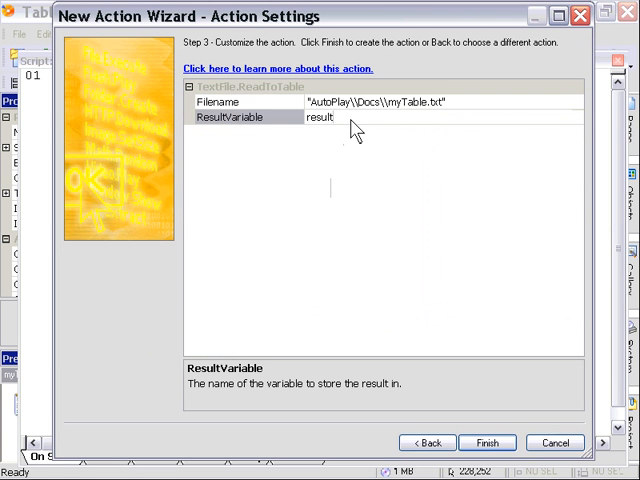
pyautogui.write('my')
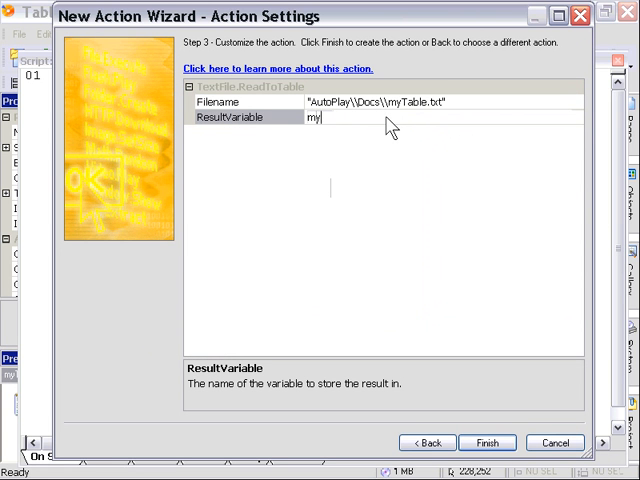
pyautogui.write('Table')
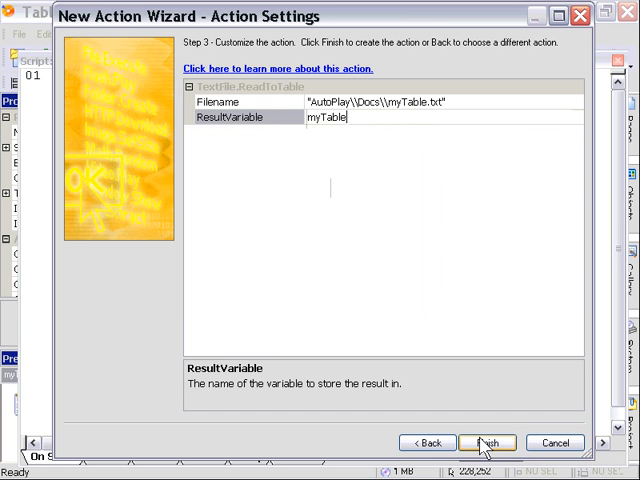
pyautogui.click(488, 442)
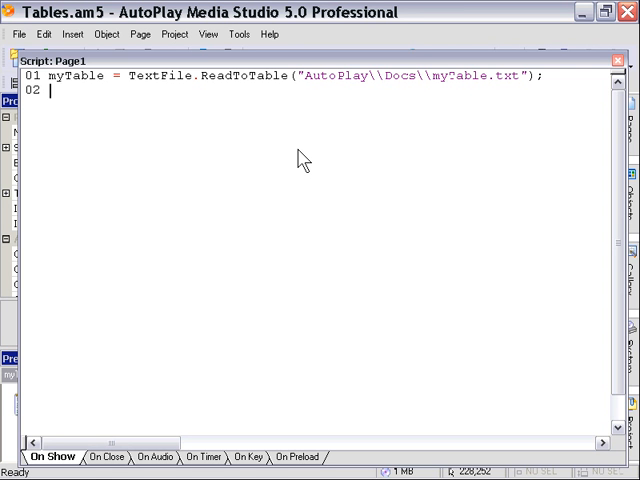
# Write Dialog.Message("", myTable[2]); as line 02 using code completion.
pyautogui.write('Dialog.Message("");')
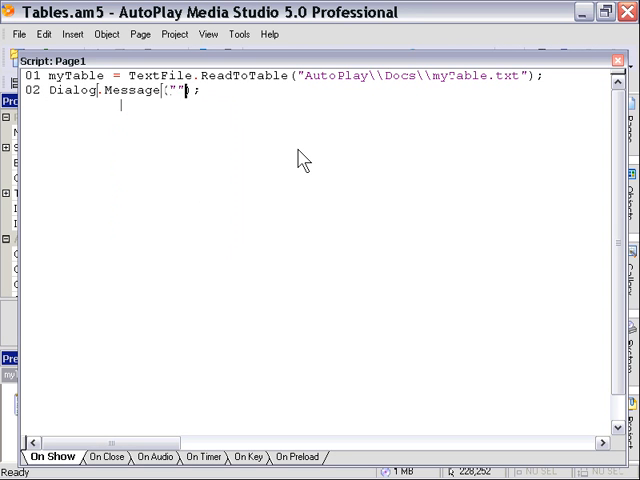
pyautogui.write('myTable')
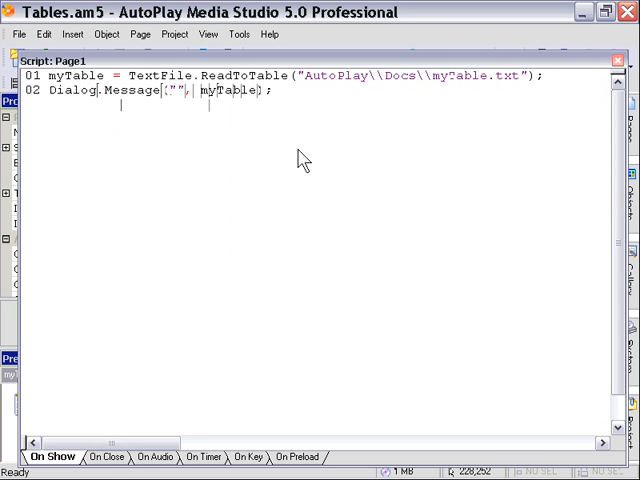
pyautogui.write('[2]')
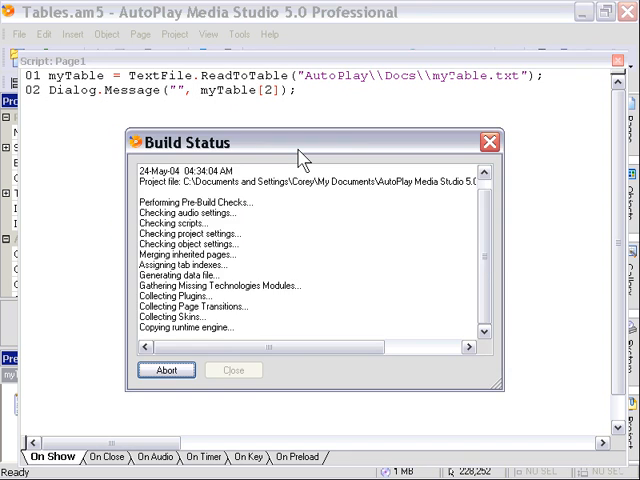
# Run the preview, confirm the message dialog shows 4, and close the Learning Tables window.
pyautogui.click(234, 370)
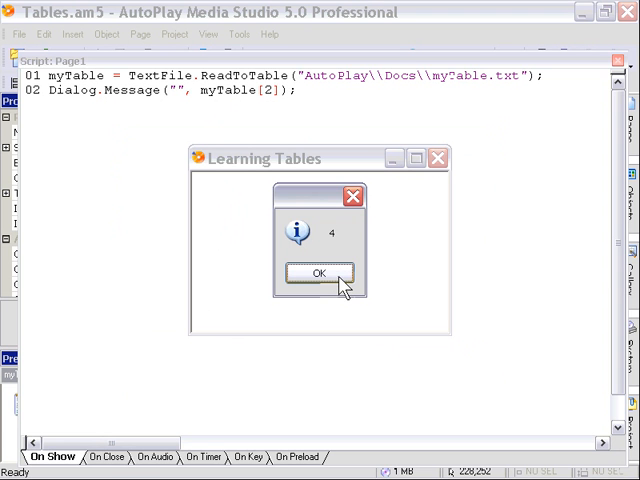
pyautogui.click(316, 272)
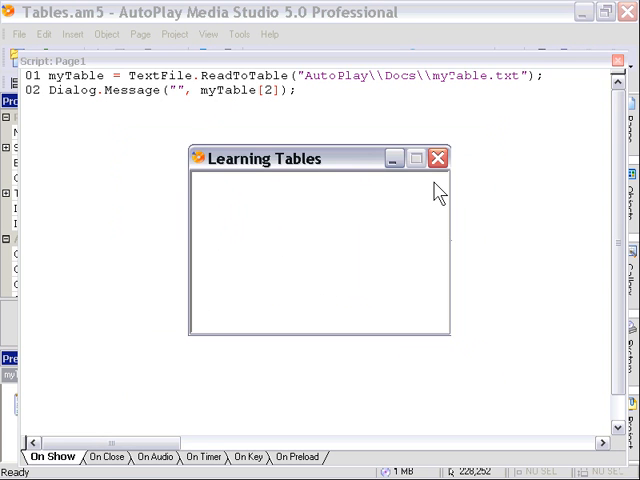
pyautogui.click(436, 158)
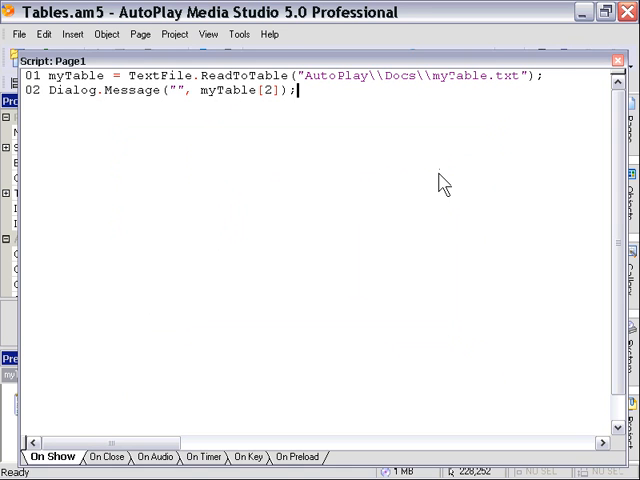